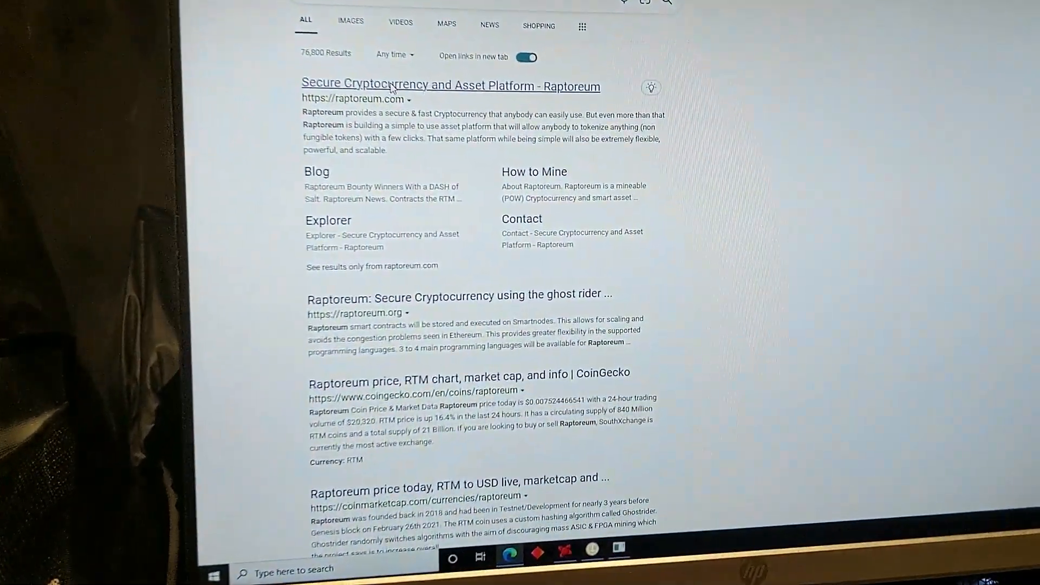
# Reach the Raptoreum wallet release Assets list on GitHub from the raptoreum.com search result
pyautogui.click(451, 85)
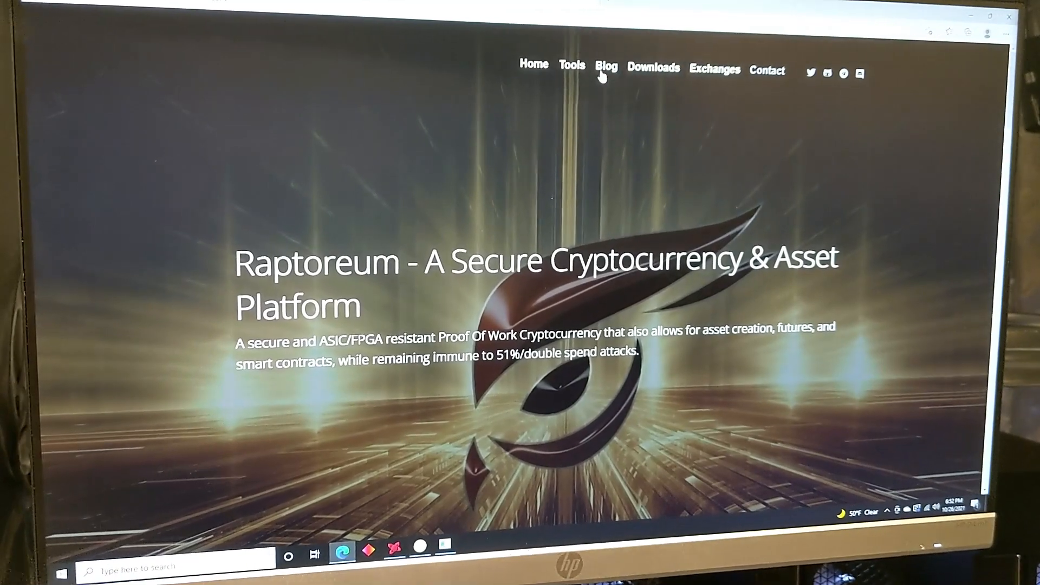
pyautogui.click(572, 65)
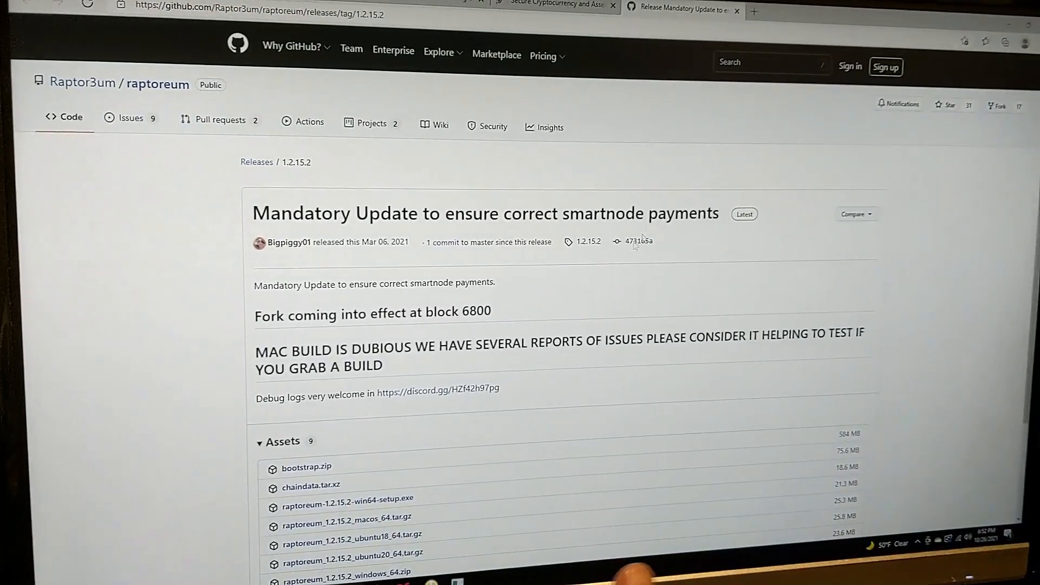
pyautogui.scroll(-3)
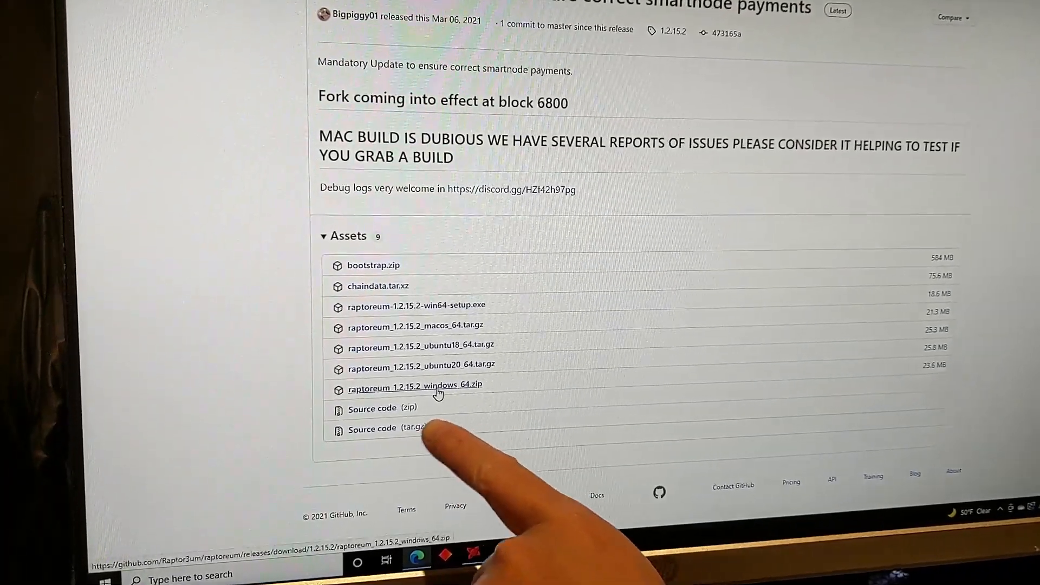
pyautogui.scroll(-3)
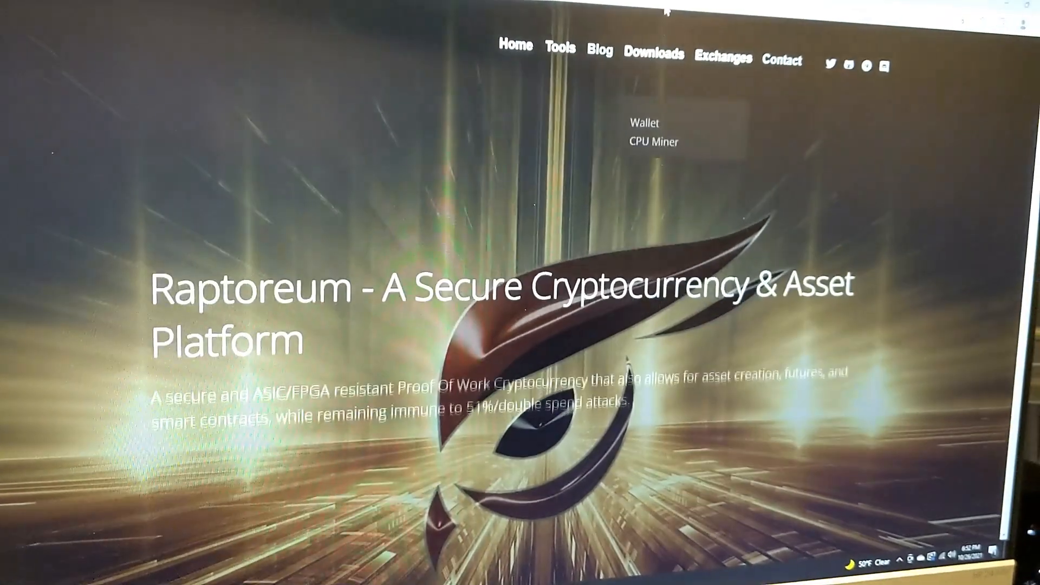
# Download cpuminer-gr-1.2.3-x86_64_windows.7z from the CPU Miner release Assets list
pyautogui.click(653, 142)
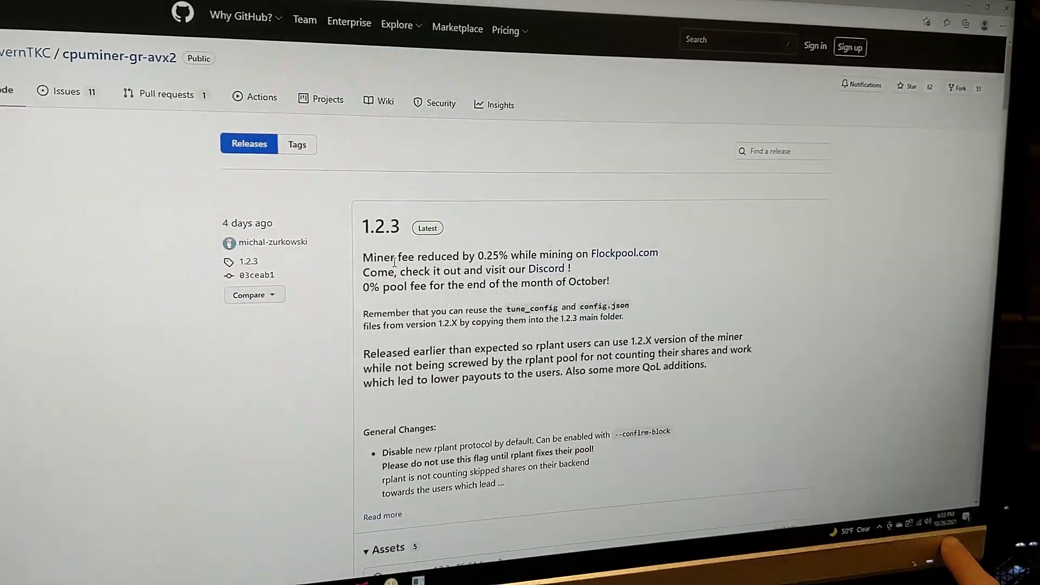
pyautogui.scroll(-3)
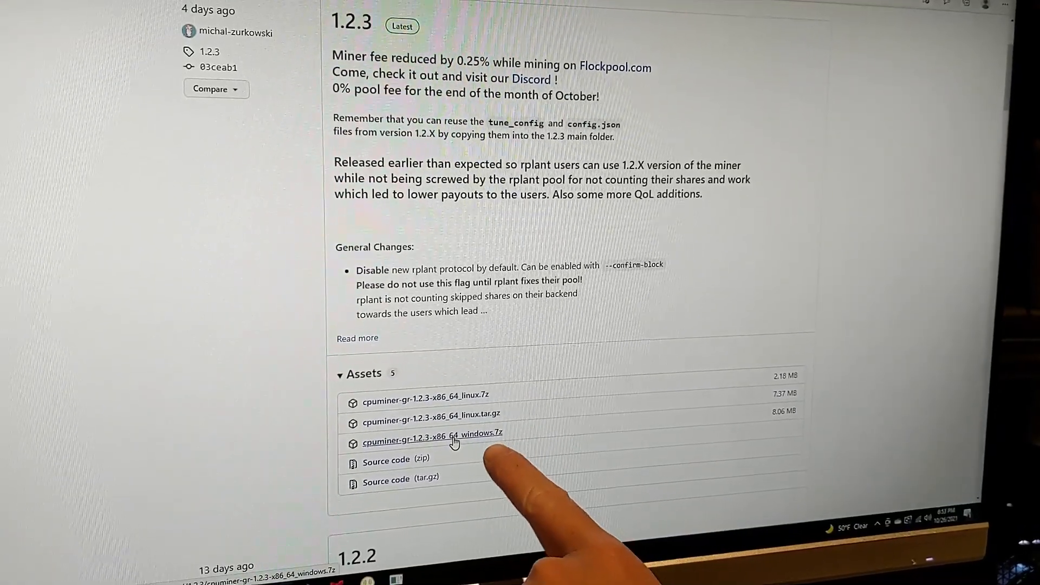
pyautogui.scroll(-3)
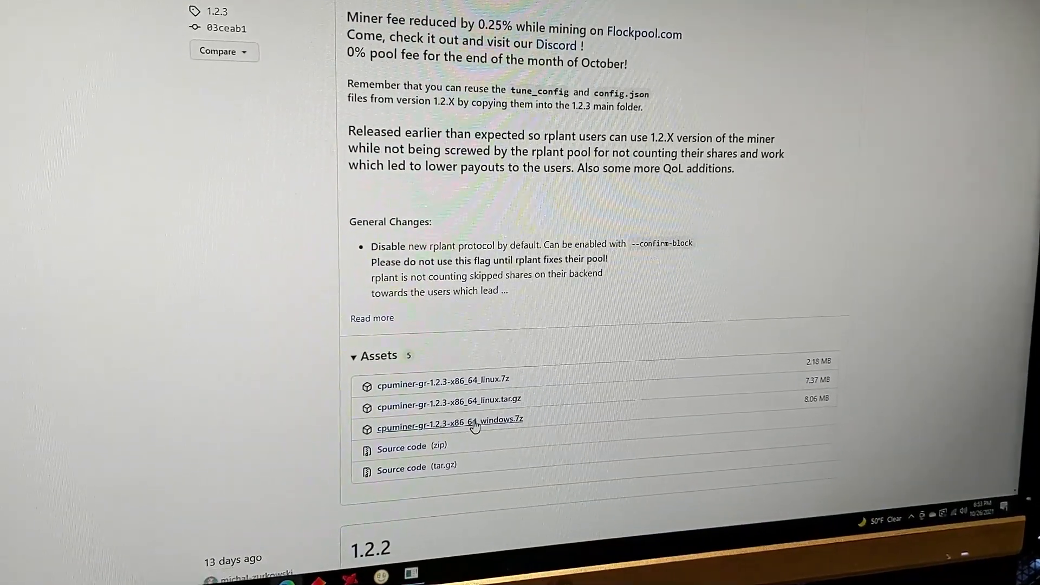
pyautogui.click(450, 419)
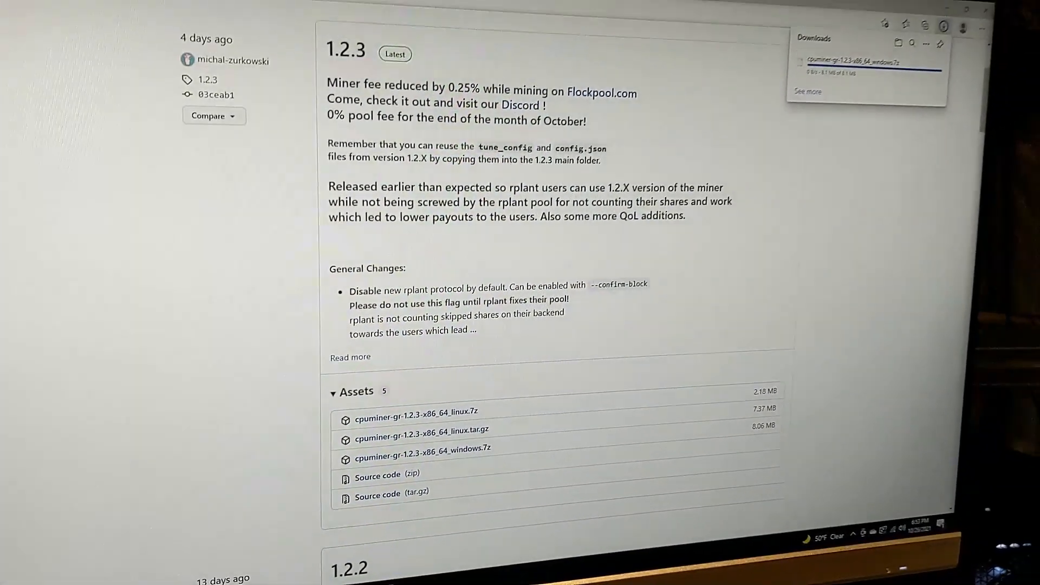
pyautogui.click(253, 17)
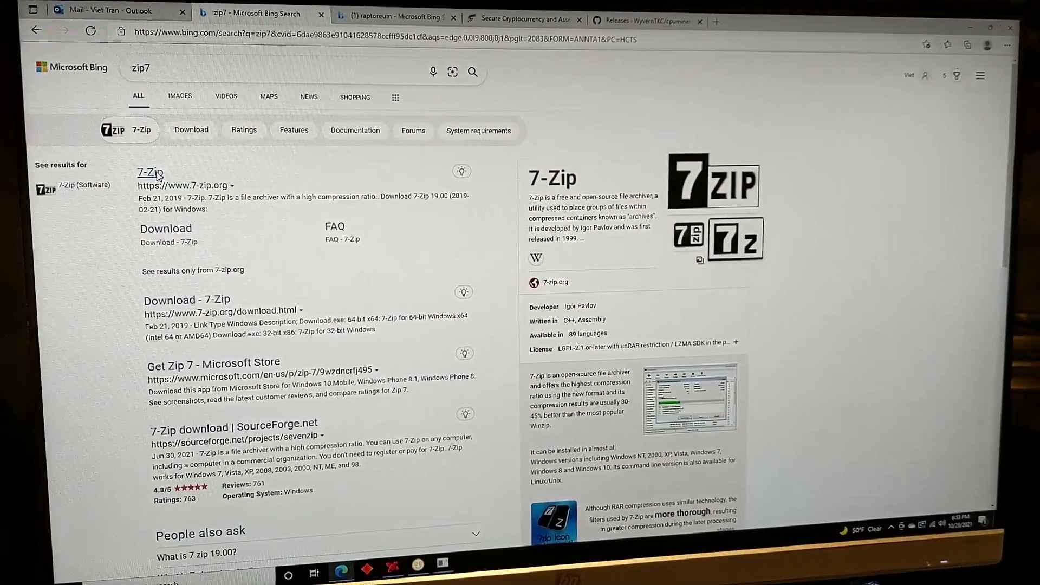
# Download the 64-bit x64 7-Zip 19.00 installer from 7-zip.org and launch it
pyautogui.click(148, 173)
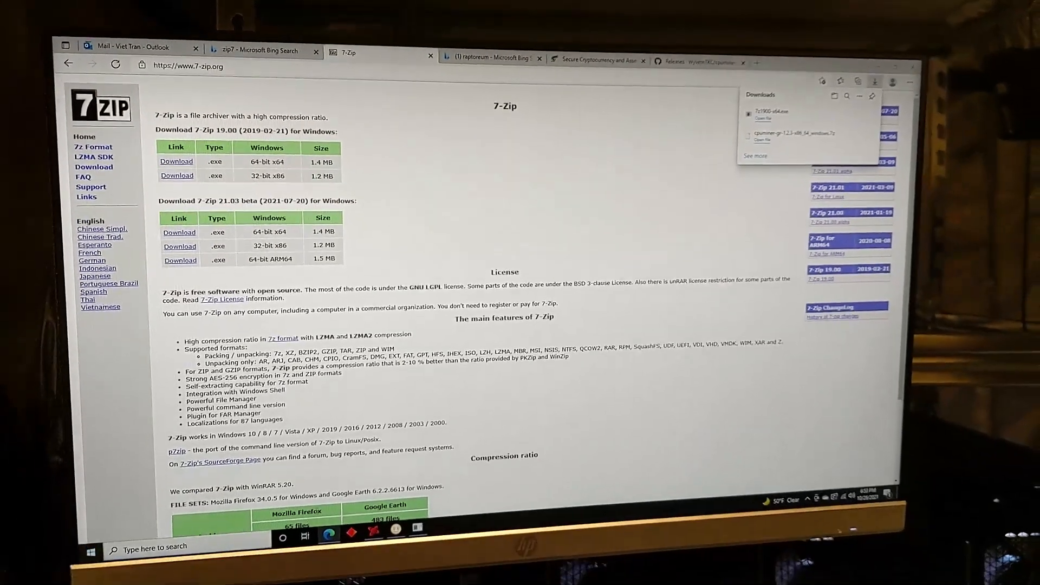
pyautogui.click(91, 551)
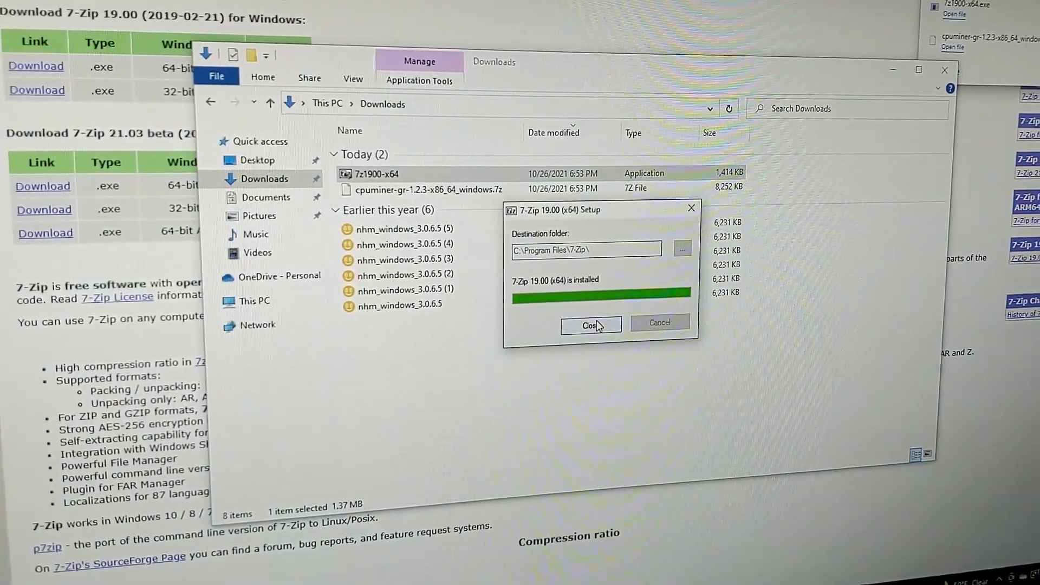
# Close 7-Zip Setup, refresh Downloads and select the cpuminer .7z archive
pyautogui.click(587, 325)
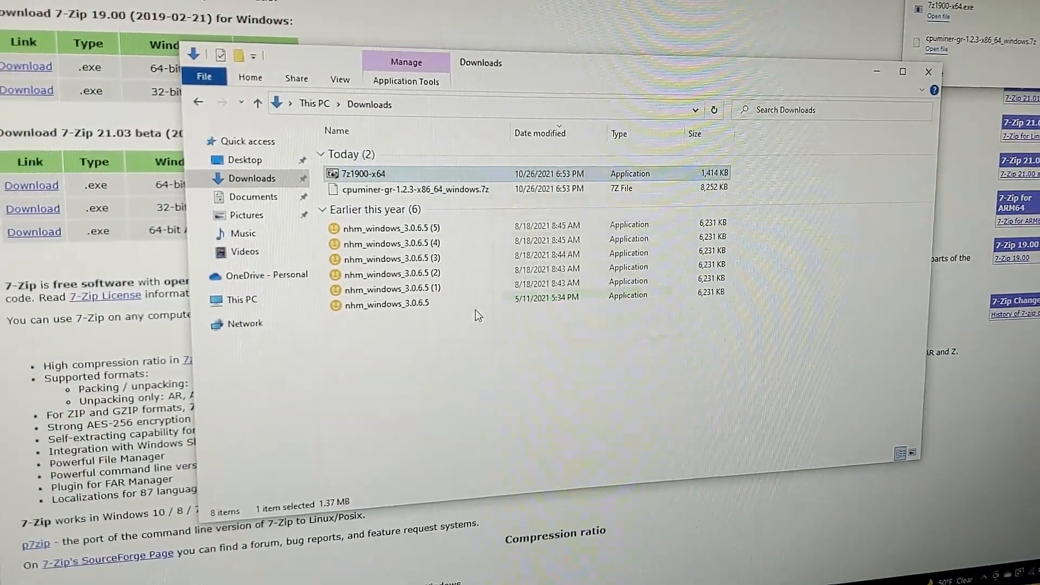
pyautogui.rightClick(414, 188)
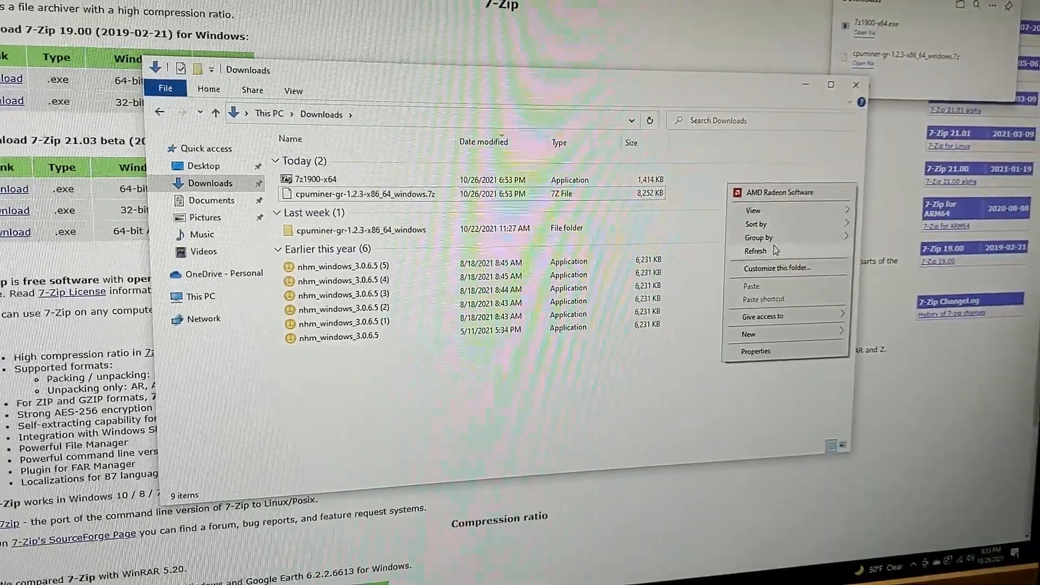
pyautogui.click(756, 223)
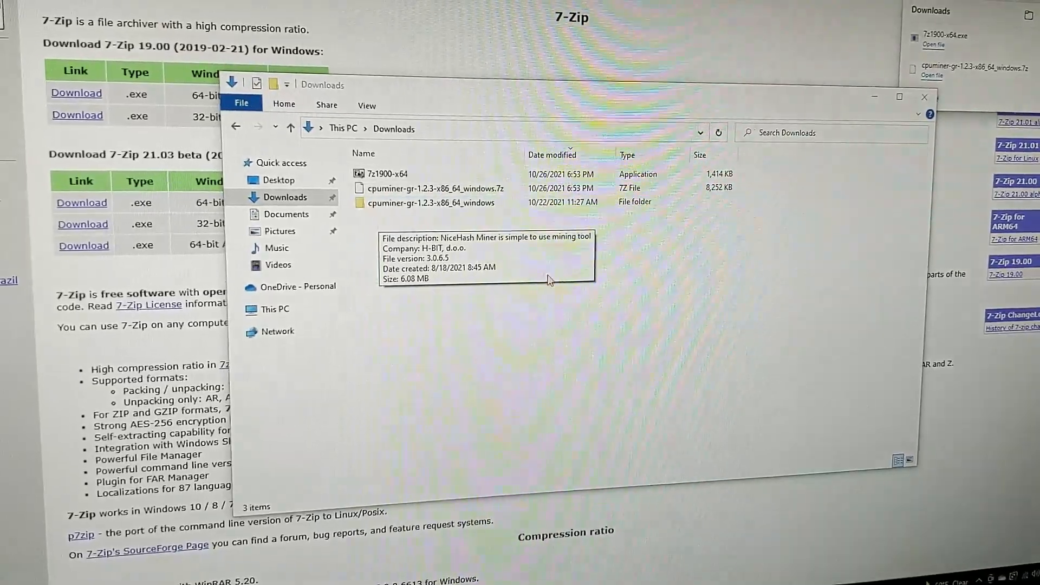
pyautogui.click(432, 176)
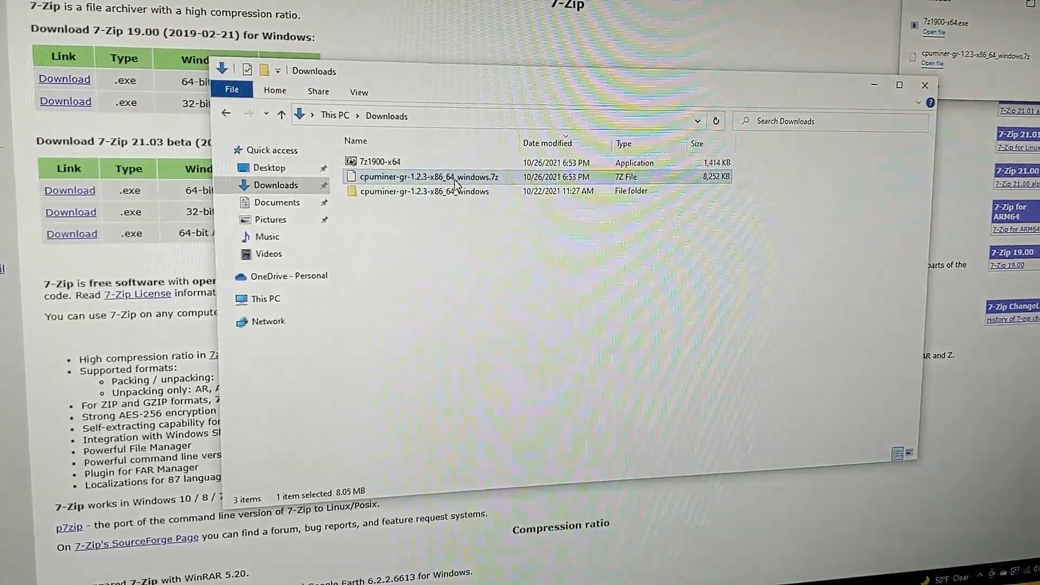
# Open config.json from the extracted cpuminer folder with Notepad via Open with
pyautogui.doubleClick(425, 190)
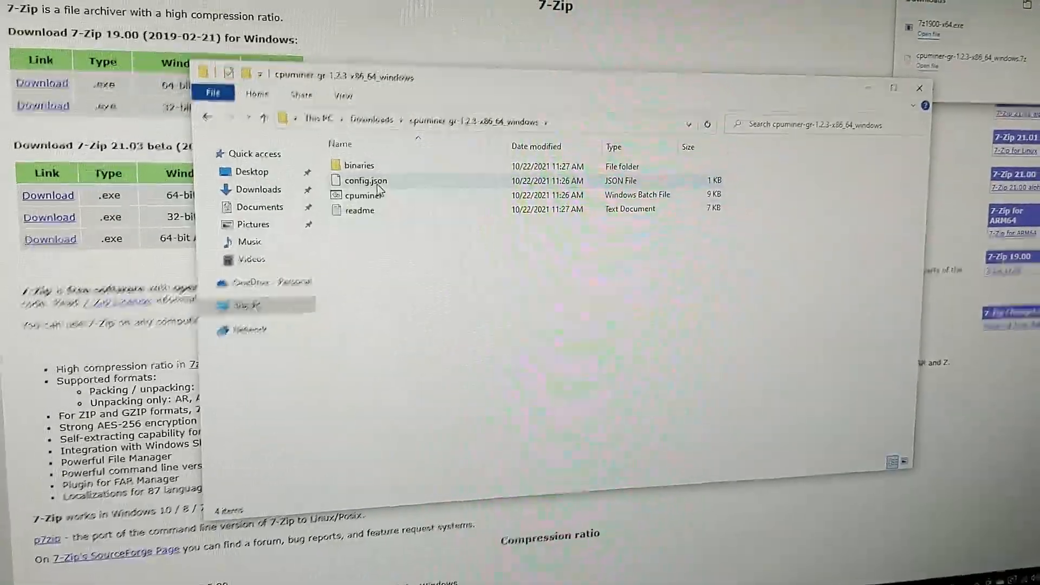
pyautogui.rightClick(365, 181)
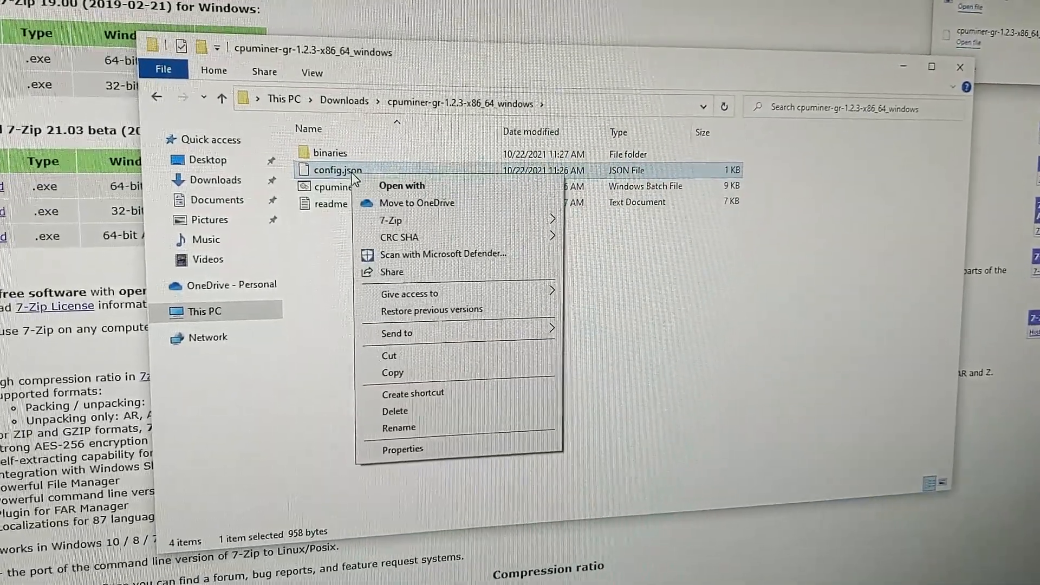
pyautogui.click(401, 185)
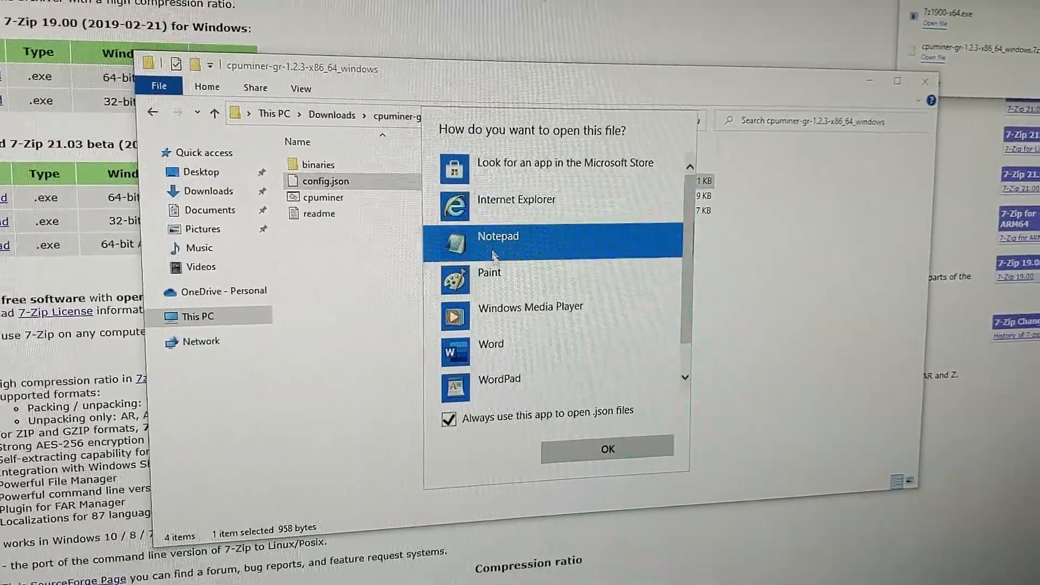
pyautogui.click(604, 448)
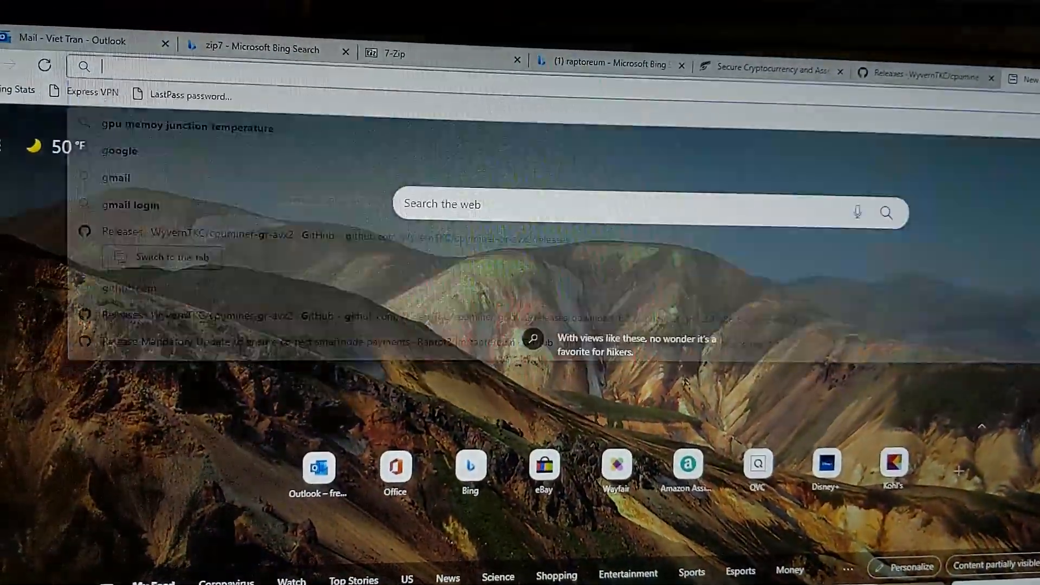
# Search Bing for flockpool and view the regional server addresses on its start-mining page
pyautogui.write('flock')
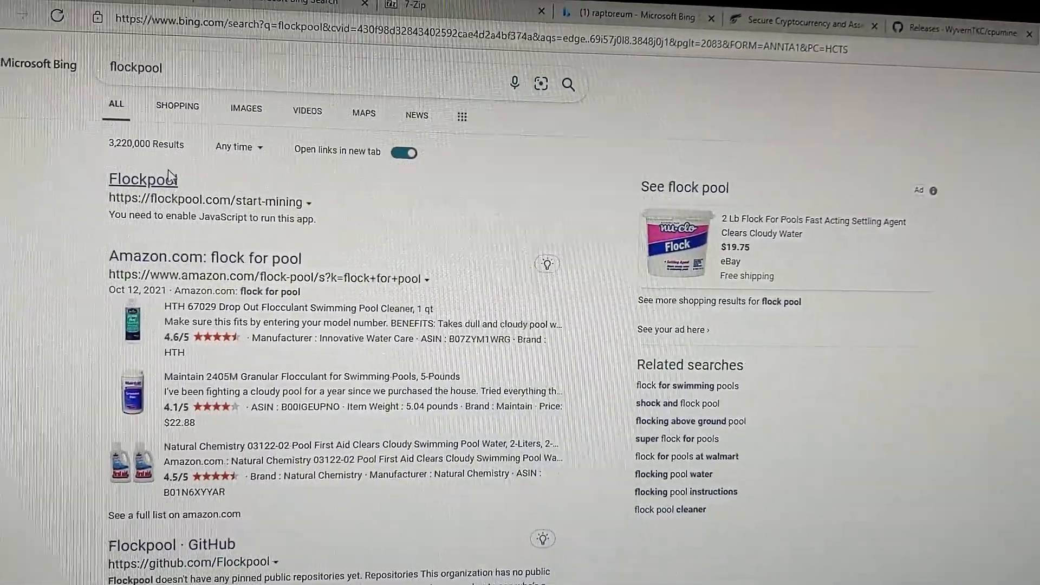
pyautogui.click(142, 179)
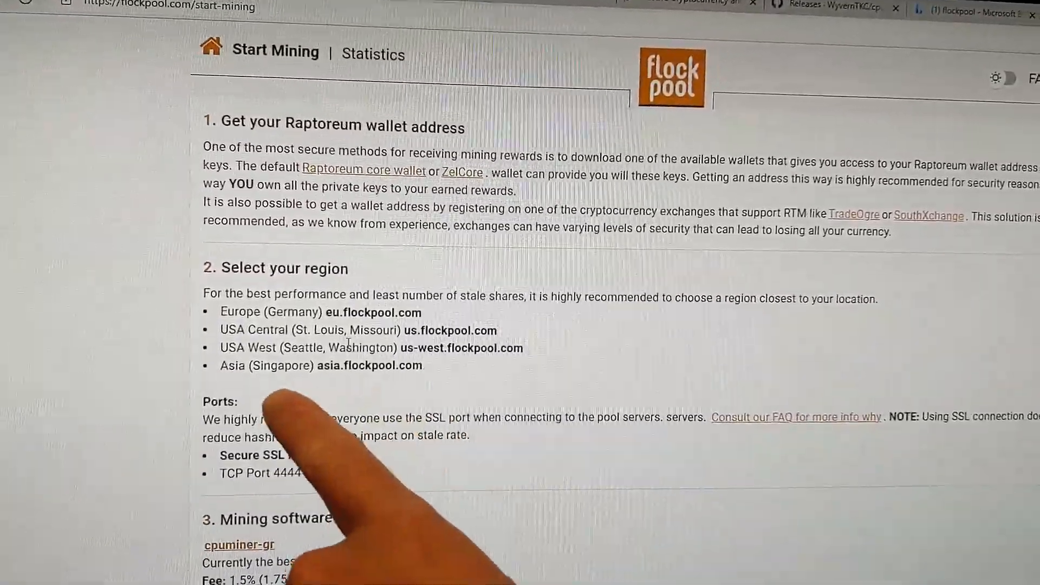
pyautogui.scroll(-3)
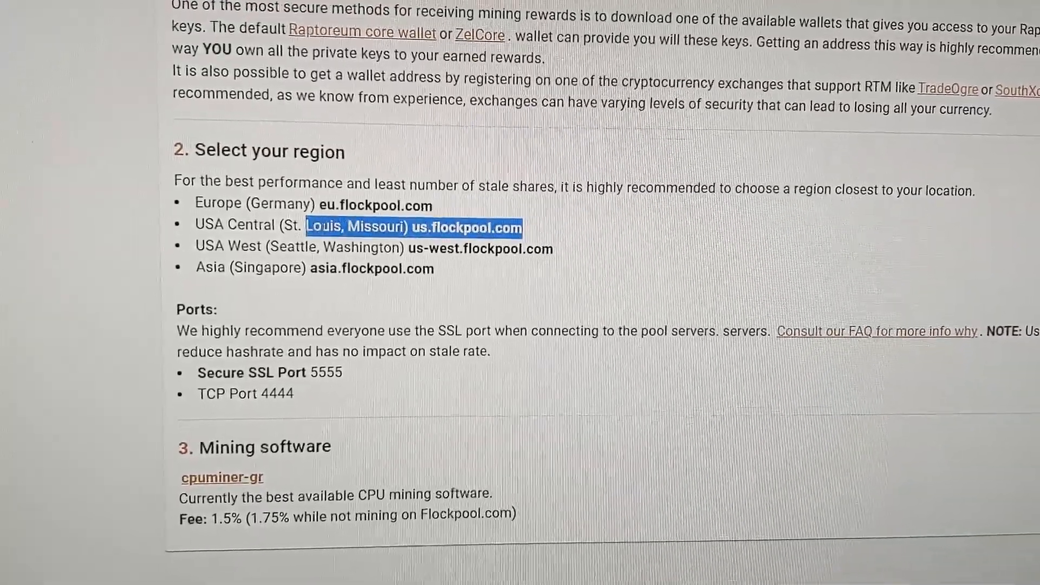
pyautogui.scroll(-3)
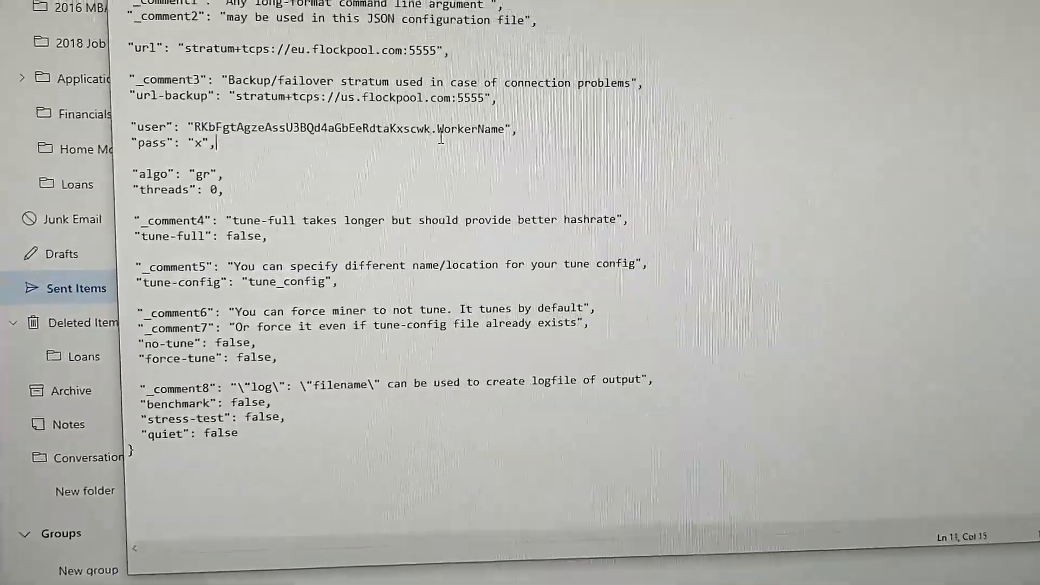
# Replace the WorkerName placeholder with AMD1, then select the tune-full comment and setting lines
pyautogui.doubleClick(472, 129)
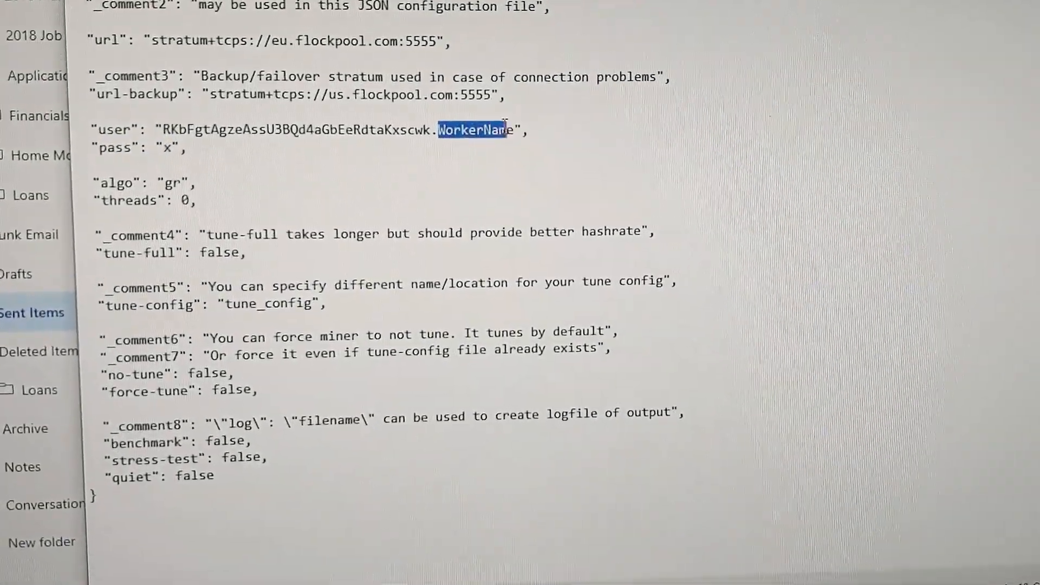
pyautogui.write('AMD1')
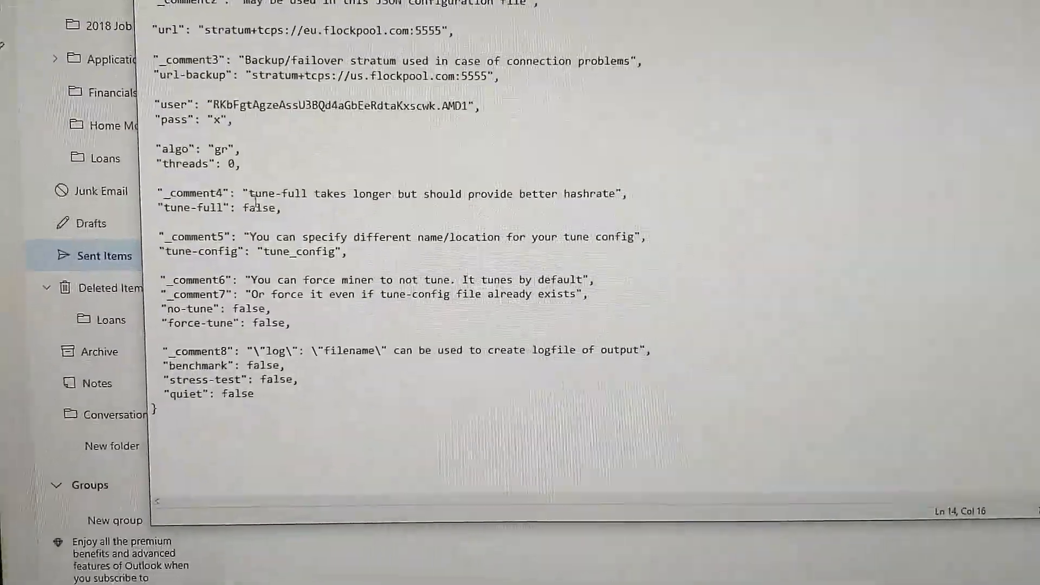
pyautogui.scroll(-3)
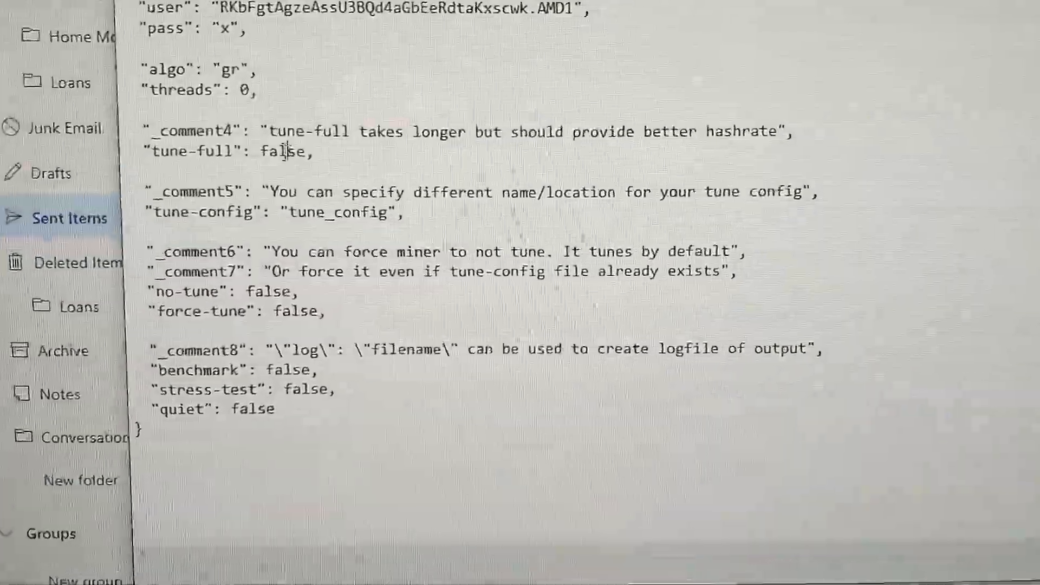
pyautogui.moveTo(146, 131); pyautogui.dragTo(312, 152)
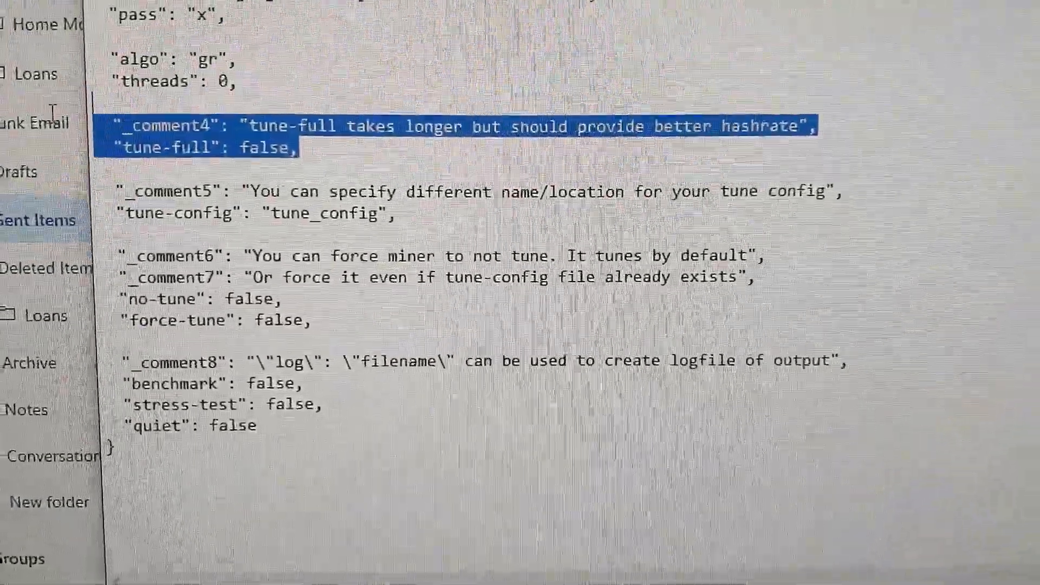